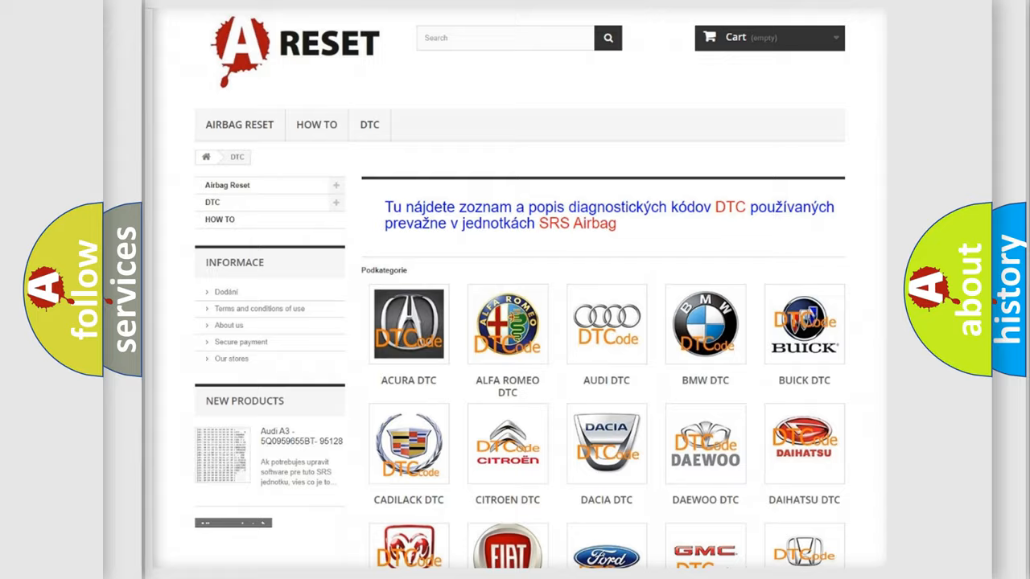
- Scroll through the brand catalogue and the Chevrolet diagnostic trouble code list
{"action": "scroll", "scroll_direction": "down", "scroll_amount": 3}
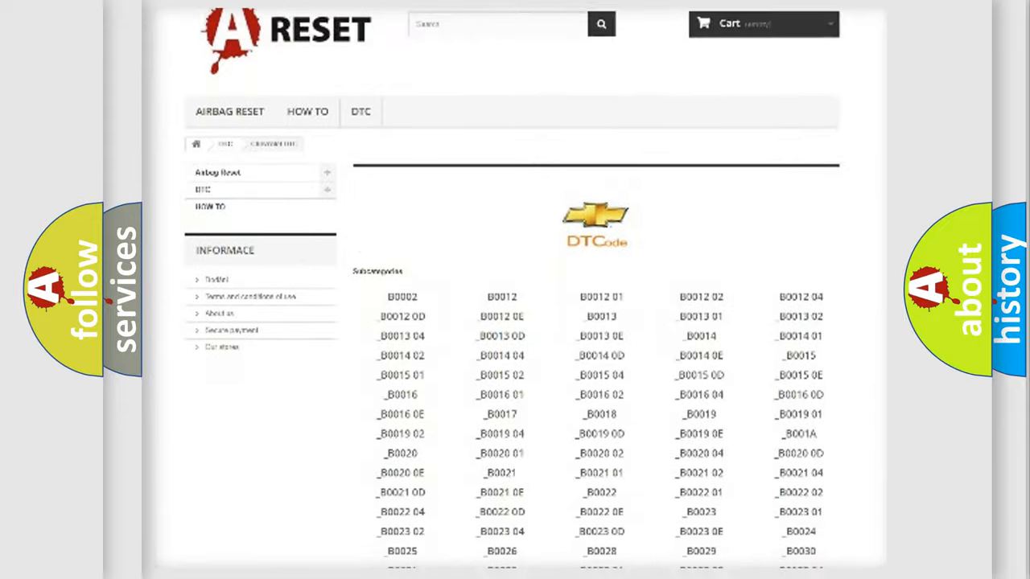
{"action": "scroll", "scroll_direction": "down", "scroll_amount": 3}
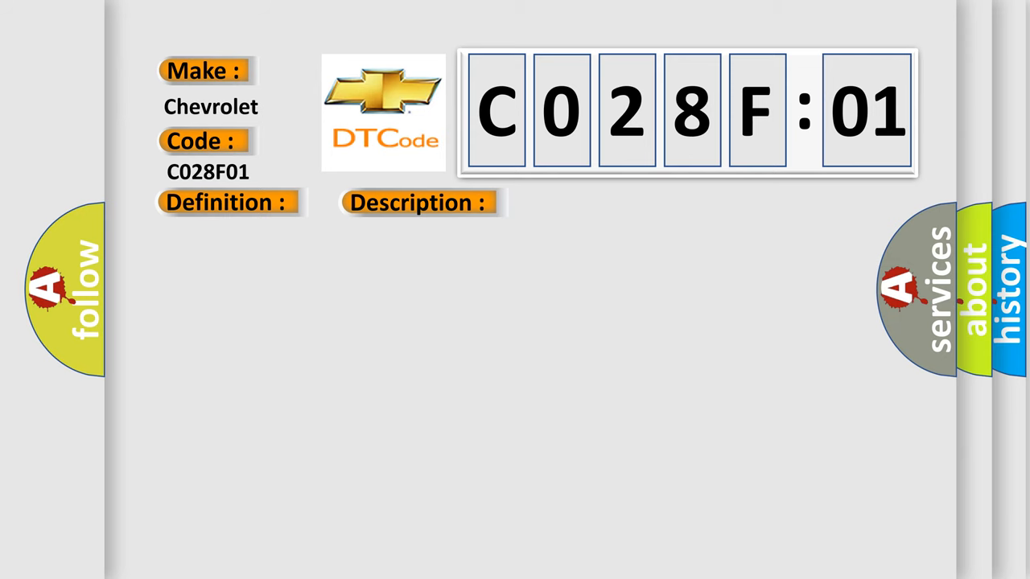
- Reveal the Cause heading with text about open TP sensor circuits and electrical failure
{"action": "left_click", "coordinate": [592, 202]}
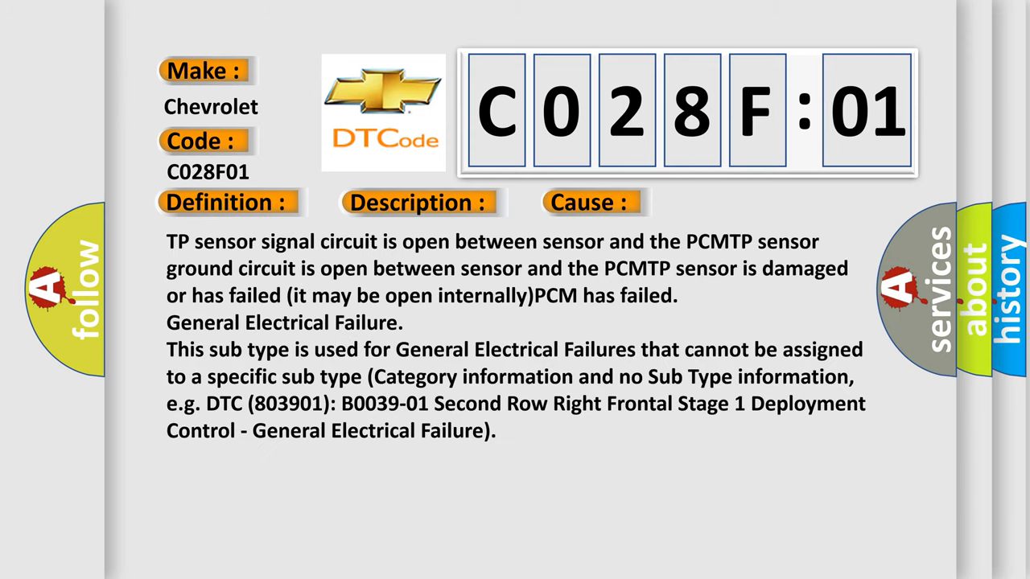